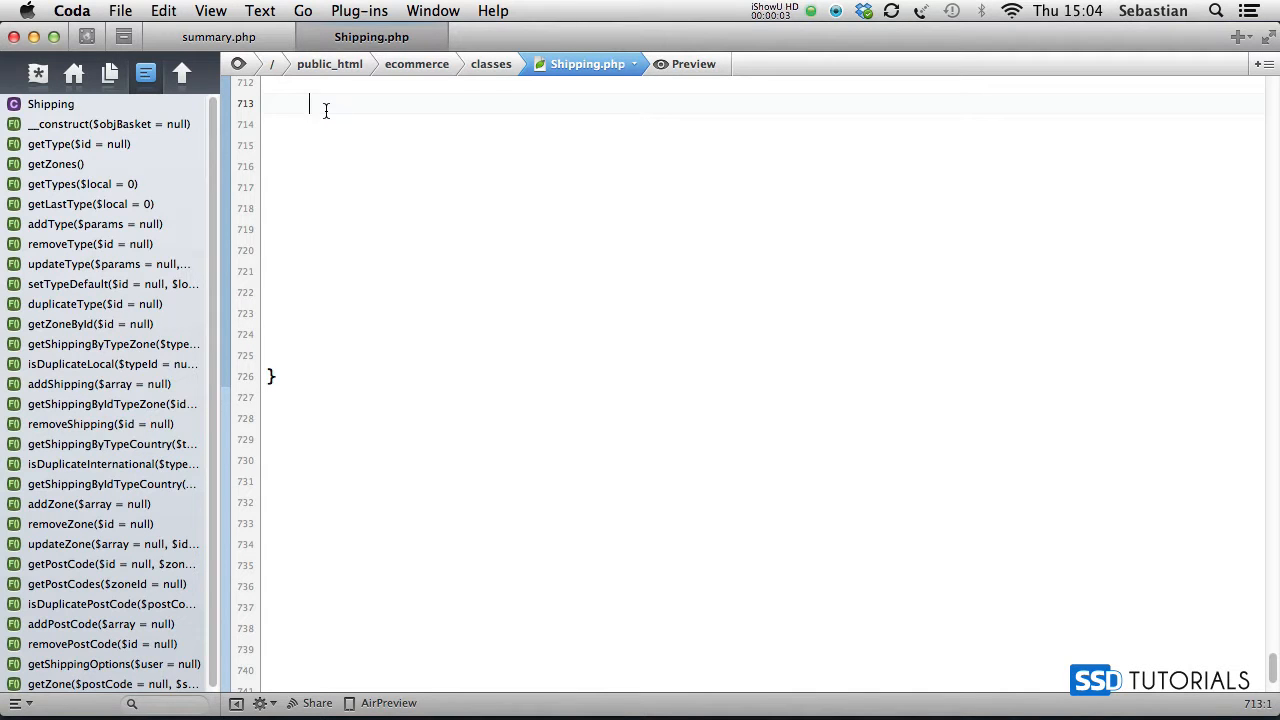
mouse_move(364, 128)
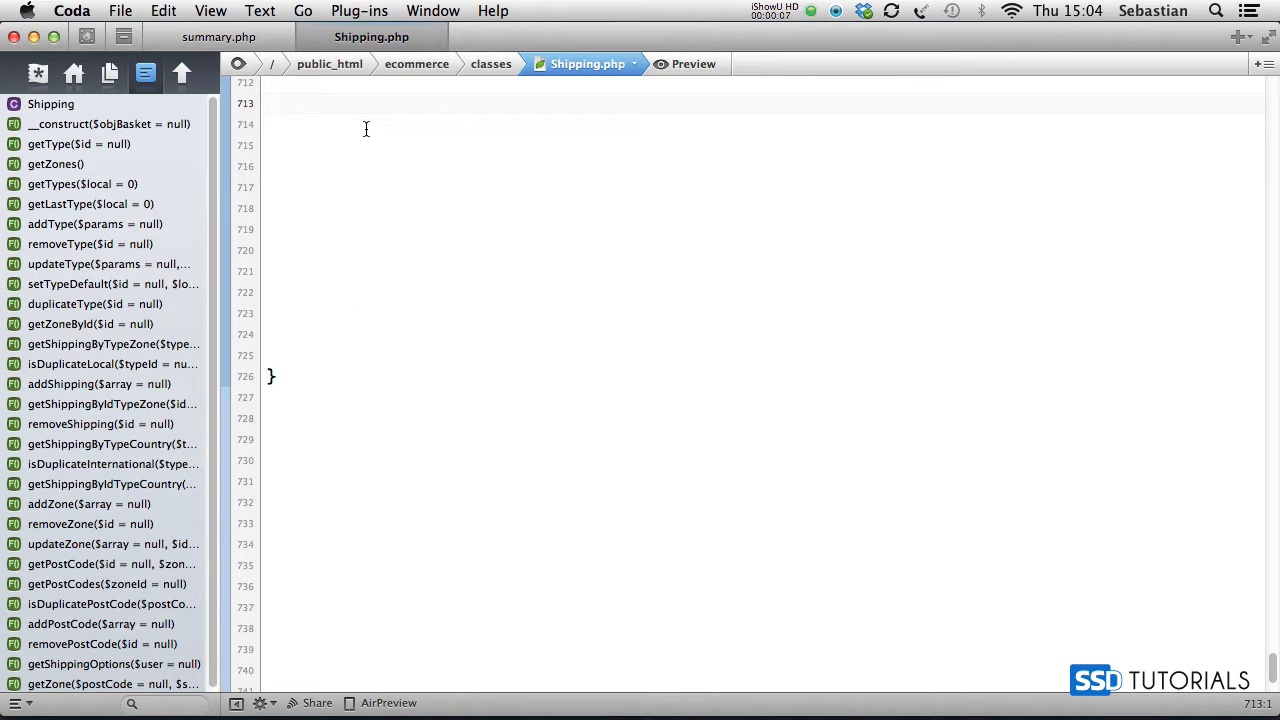
Declare public function getDefault($user = null) with its opening and closing braces
type("public function get")
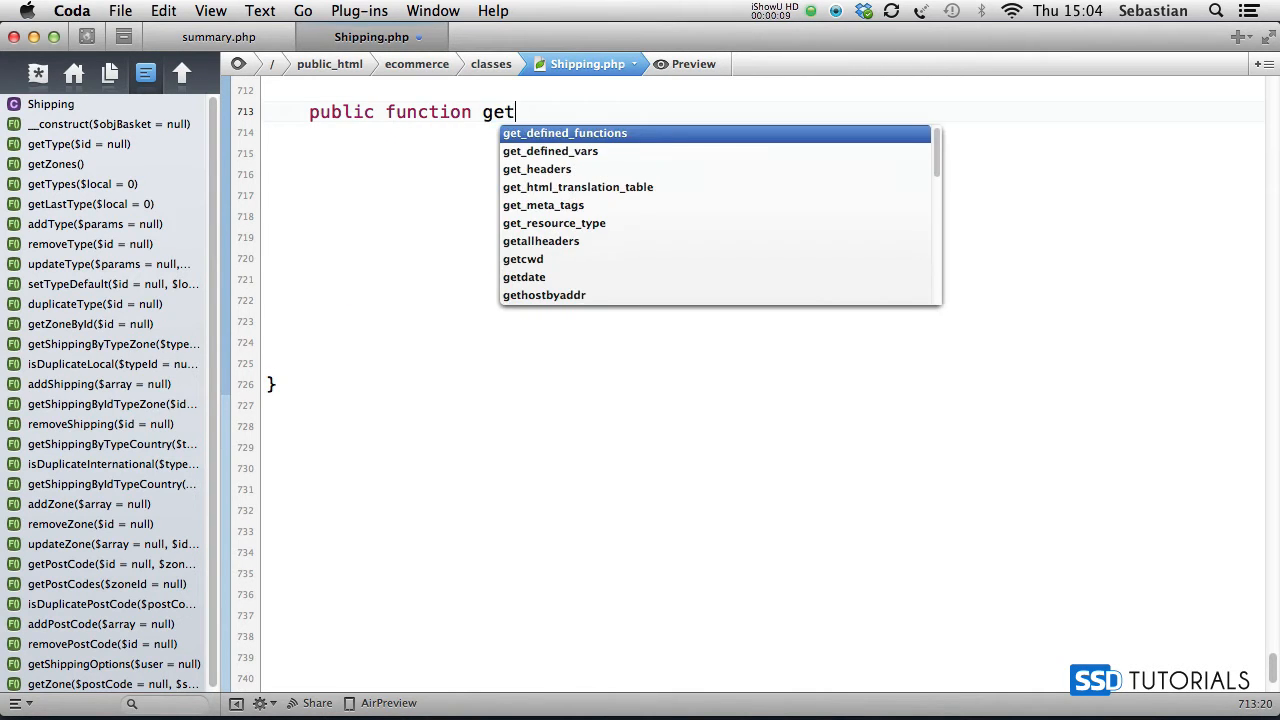
type("Default()")
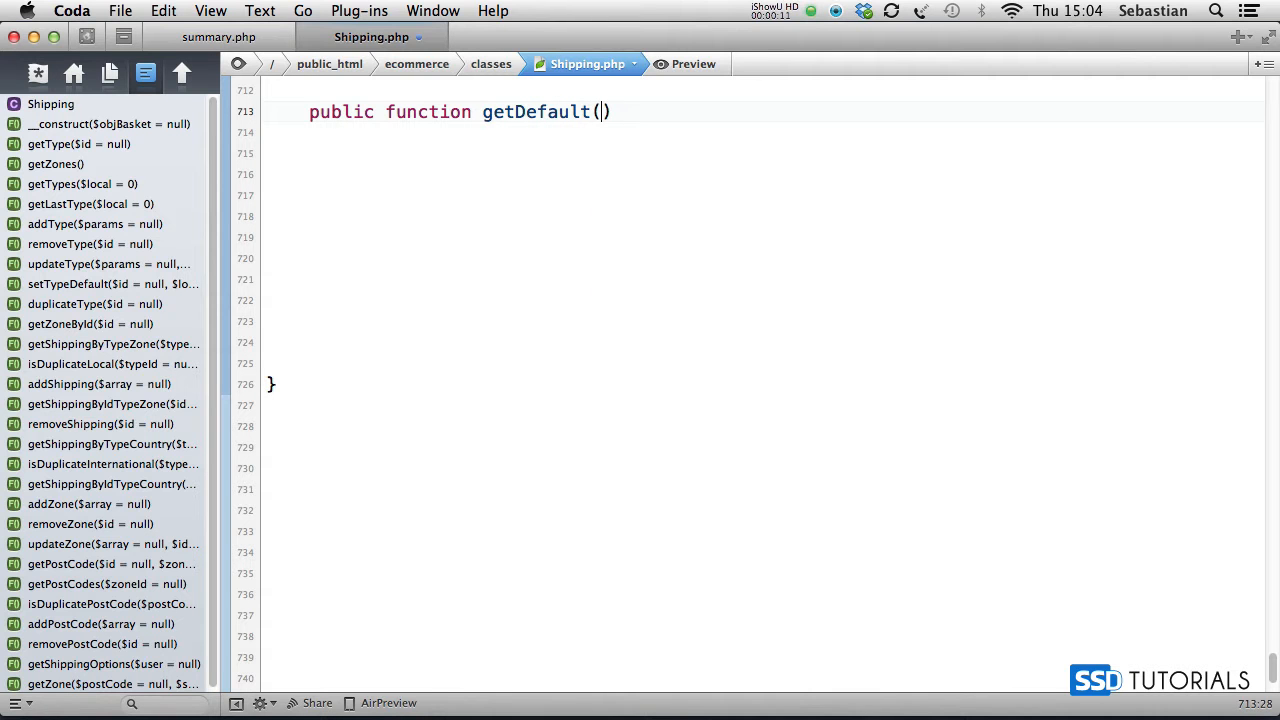
type("$user = null")
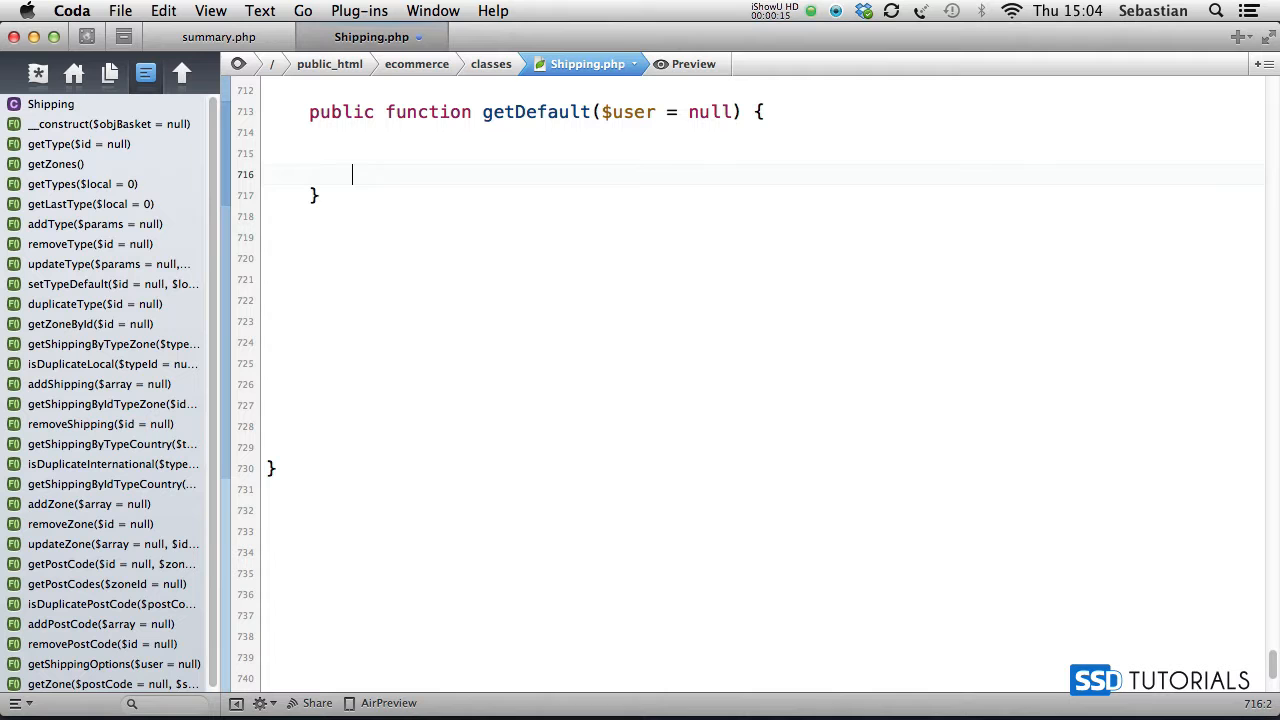
Add if (!empty($user)) and begin $countryId = $user['same_address'] ternary assignment
type("if (!empty($user)) {")
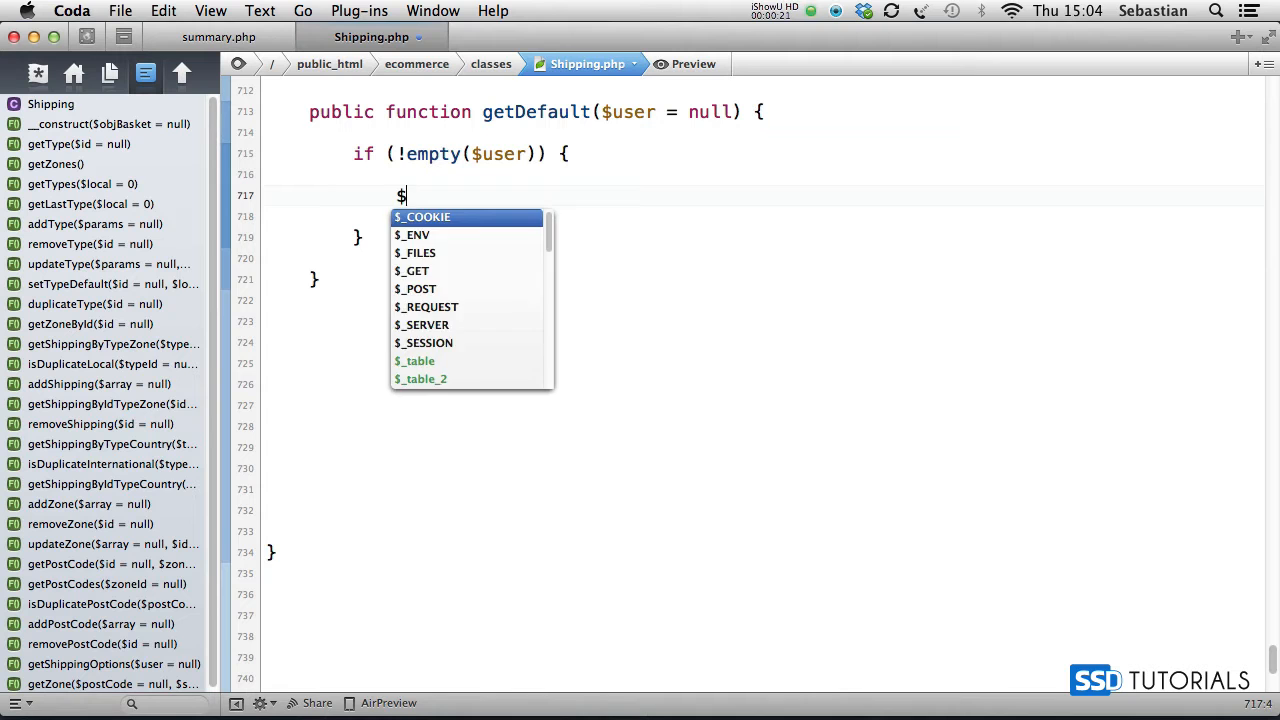
type("countryId")
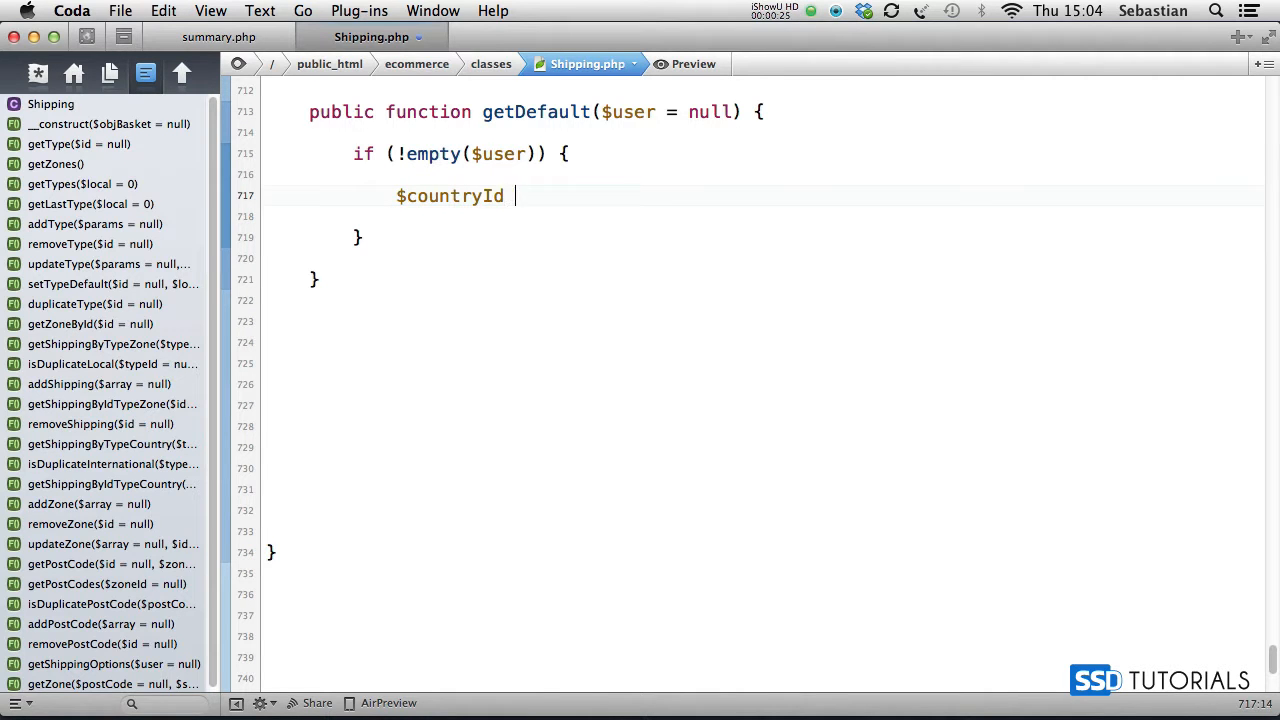
type("= $user")
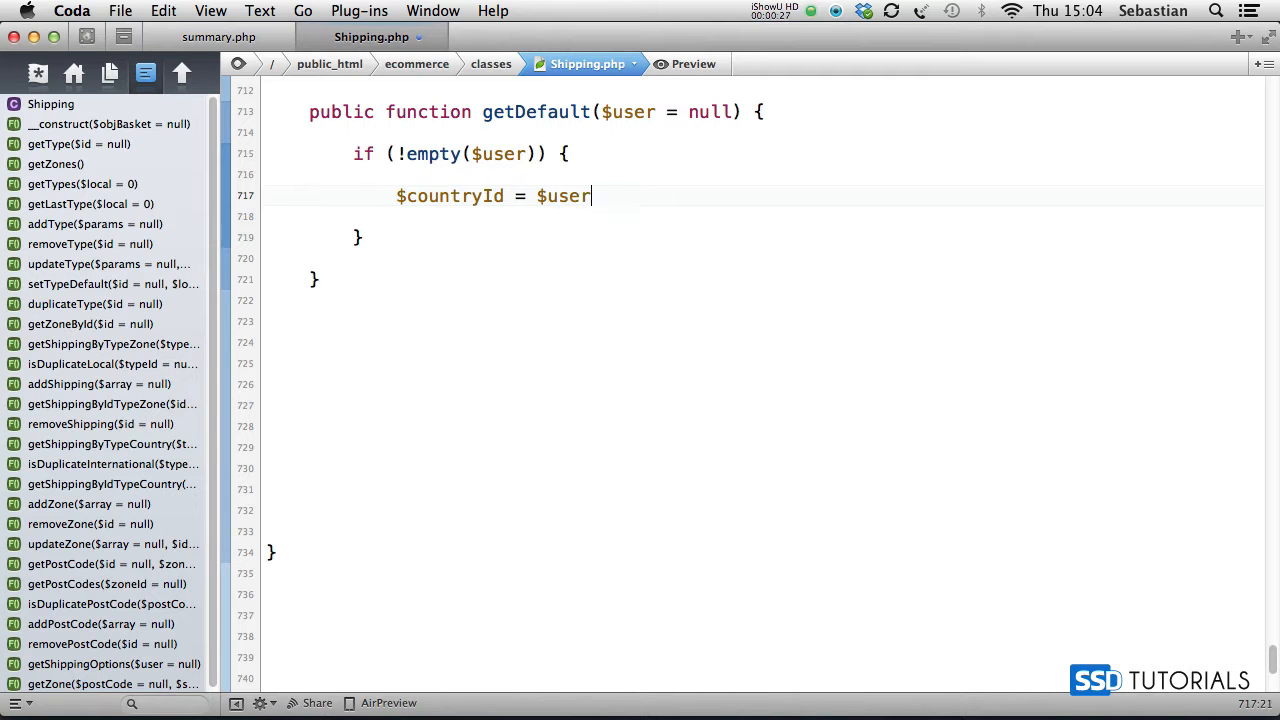
type("['same_")
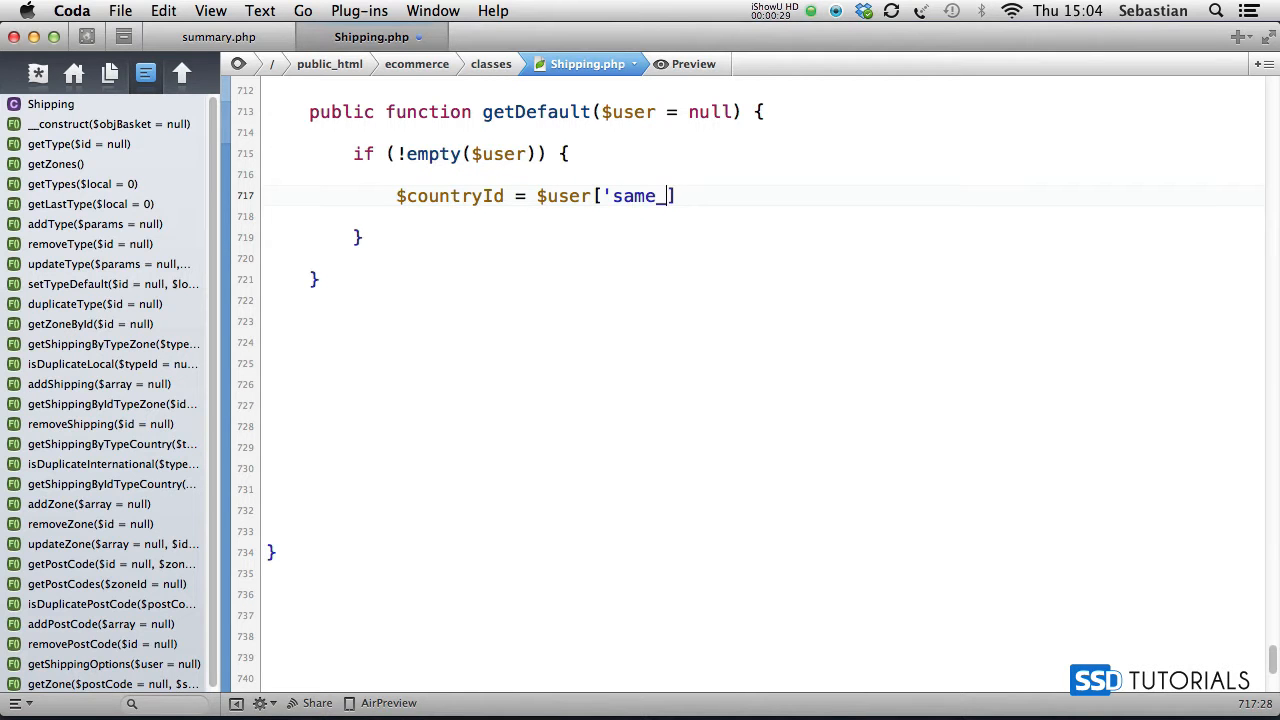
type("address']")
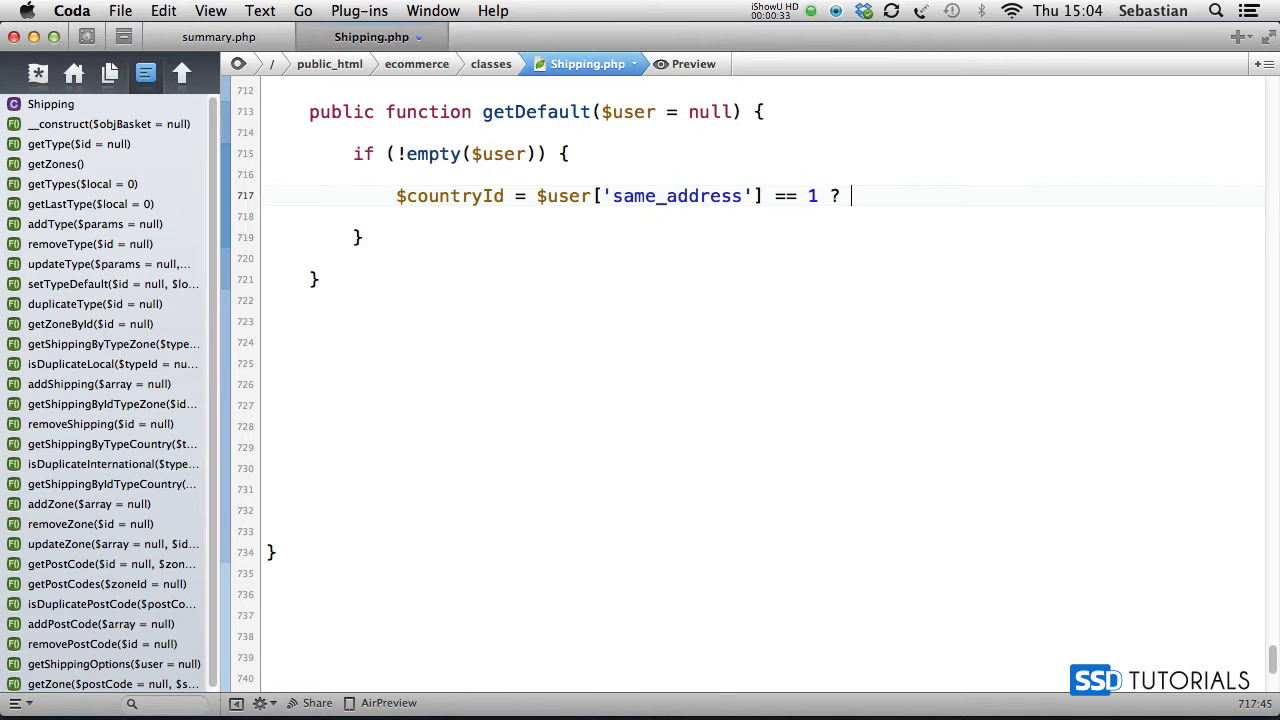
Complete the ternary choosing $user['country'] or $user['ship_country'] for $countryId
type("$user['coun")
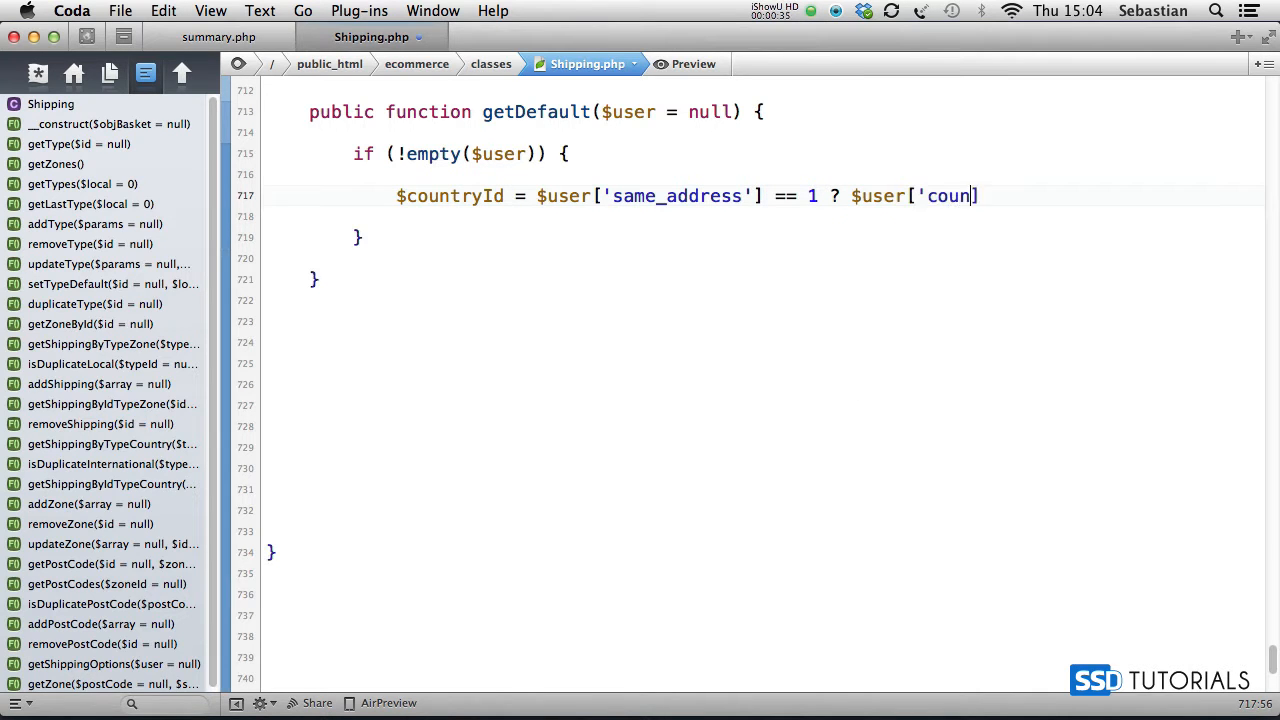
type("try'] :")
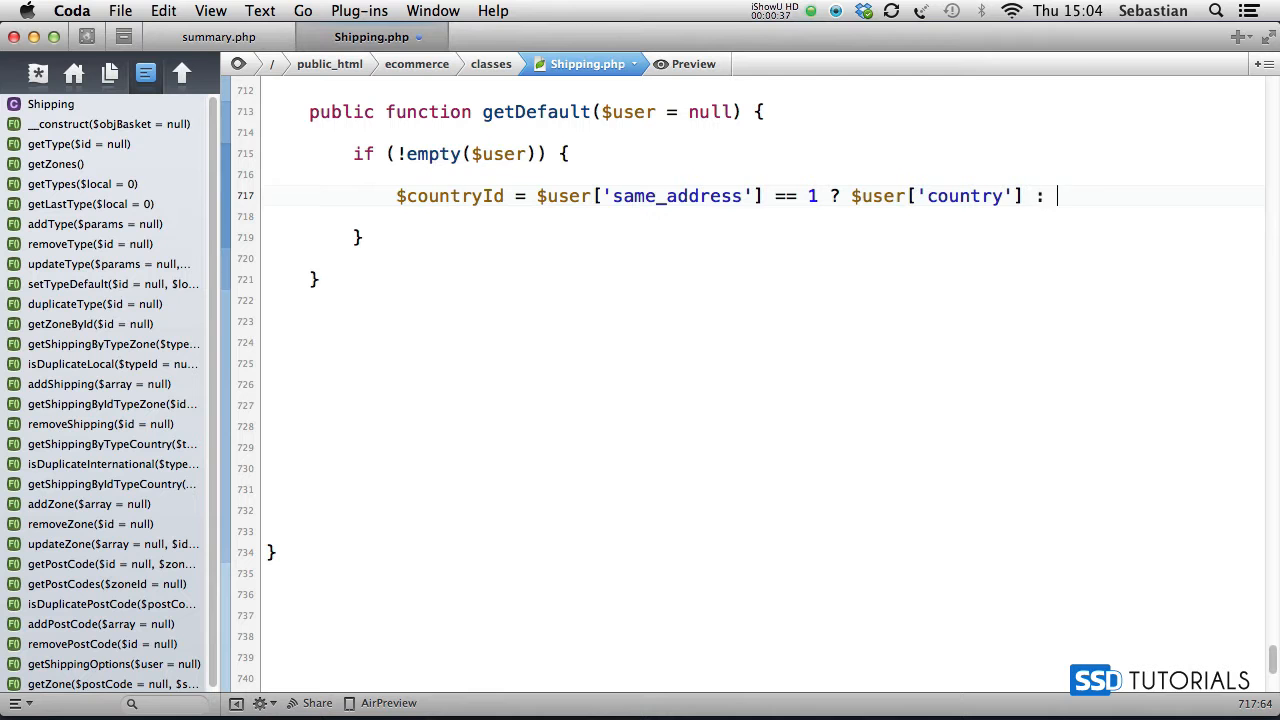
type("$user['ship_country'];")
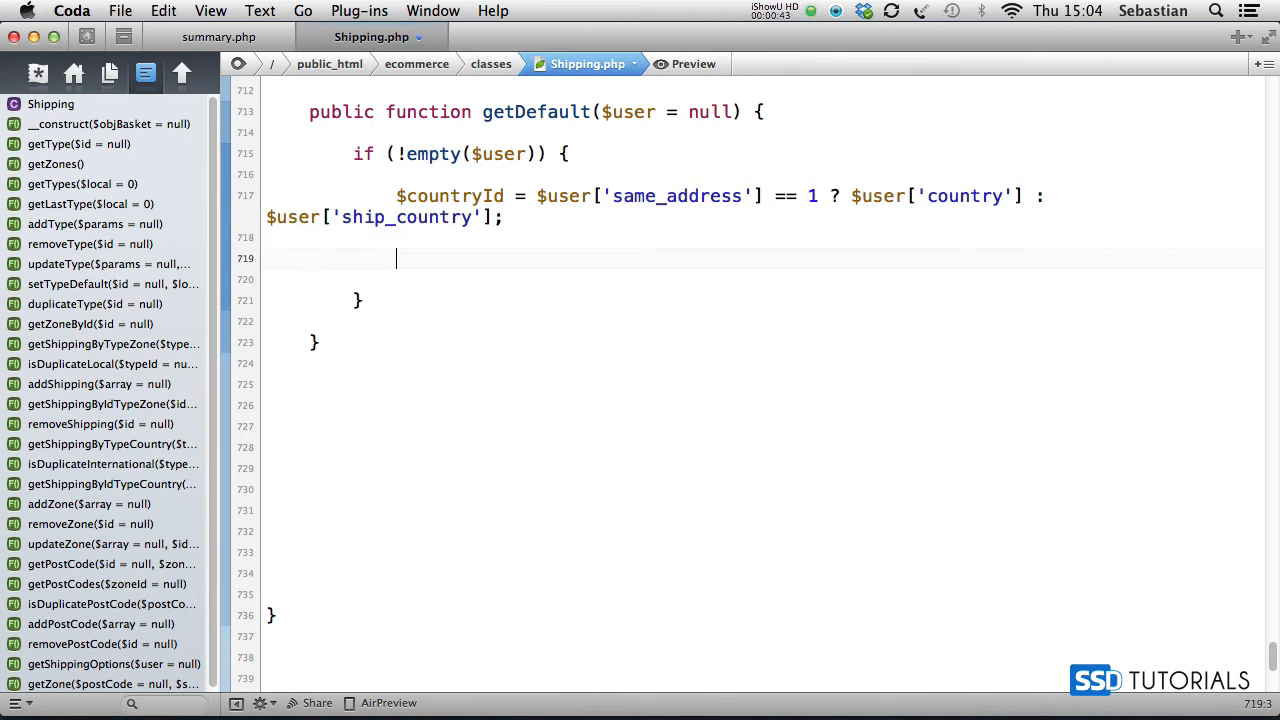
Write if ($countryId == COUNTRY_LOCAL) { } else { } and begin $sql in the local branch
type("if (getDefault )")
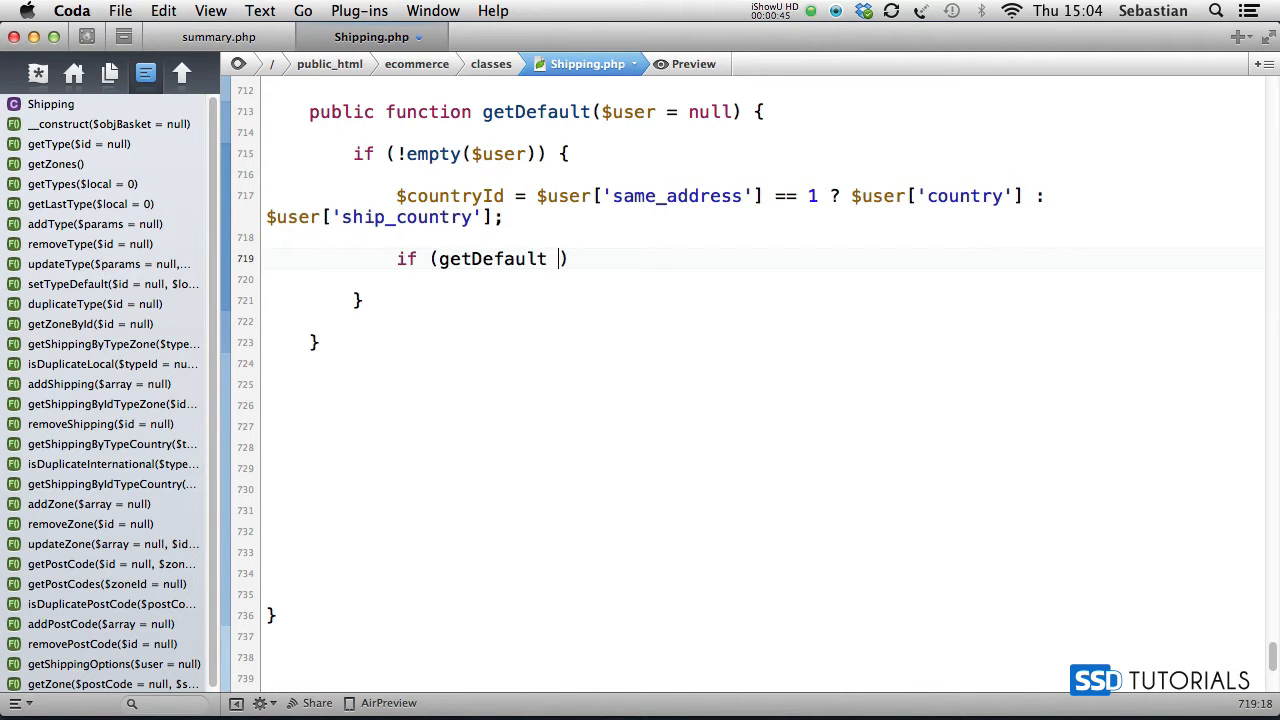
type("$countryId == COUNTRY_LOCAL) {")
type("} else {")
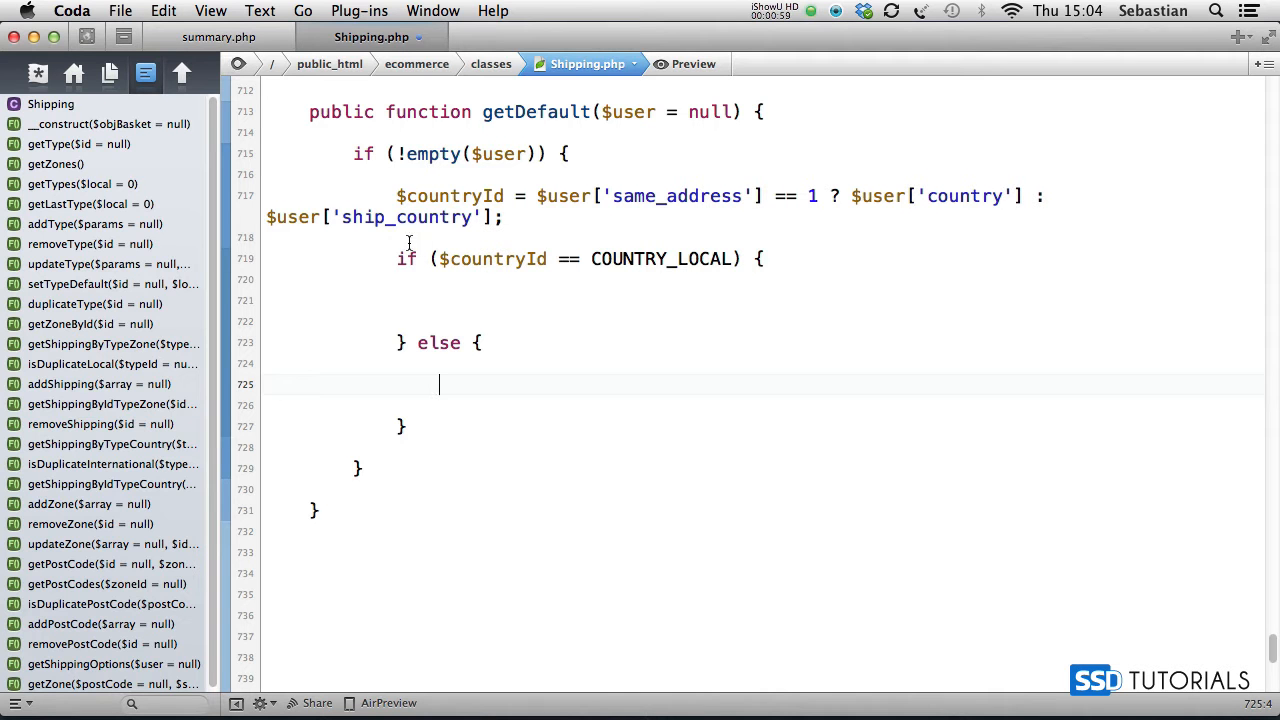
type("$sql = \"SELECT `t`.*")
left_click(764, 322)
type("FROM \"")
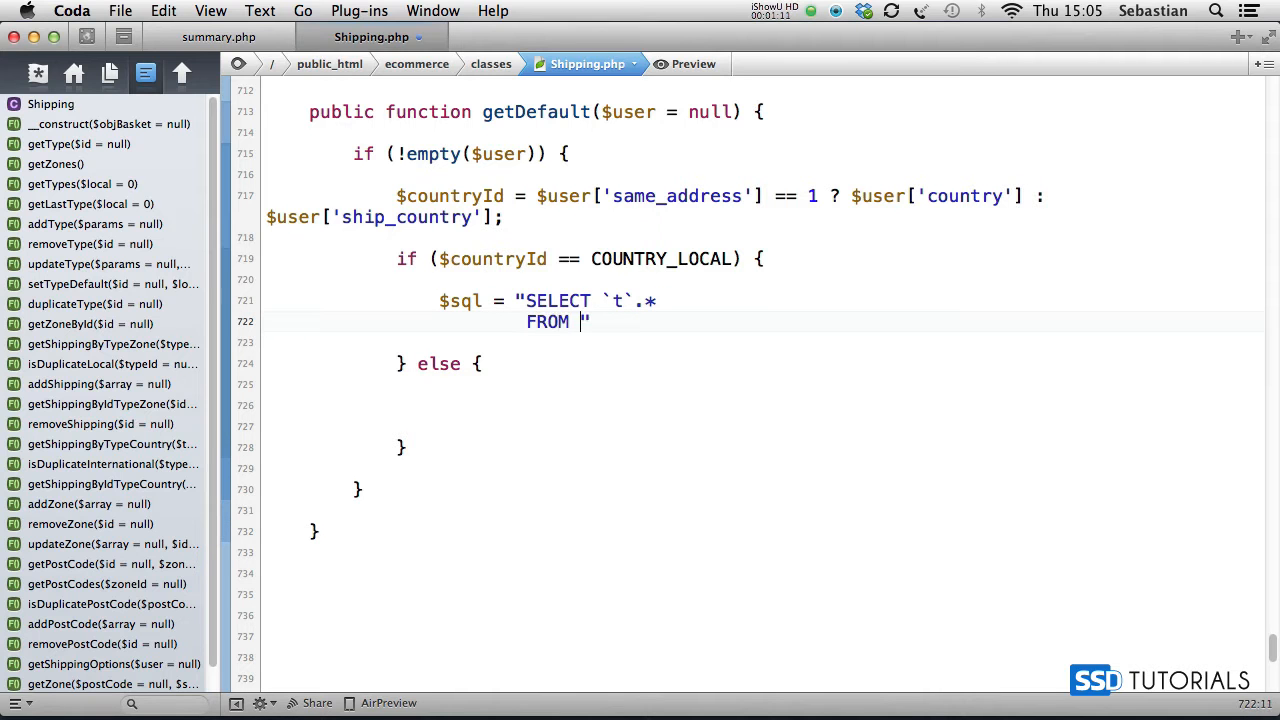
Write the $sql SELECT from {$this->_table_2} with WHERE `t`.`local` = 1
type("`{$this->_ta")
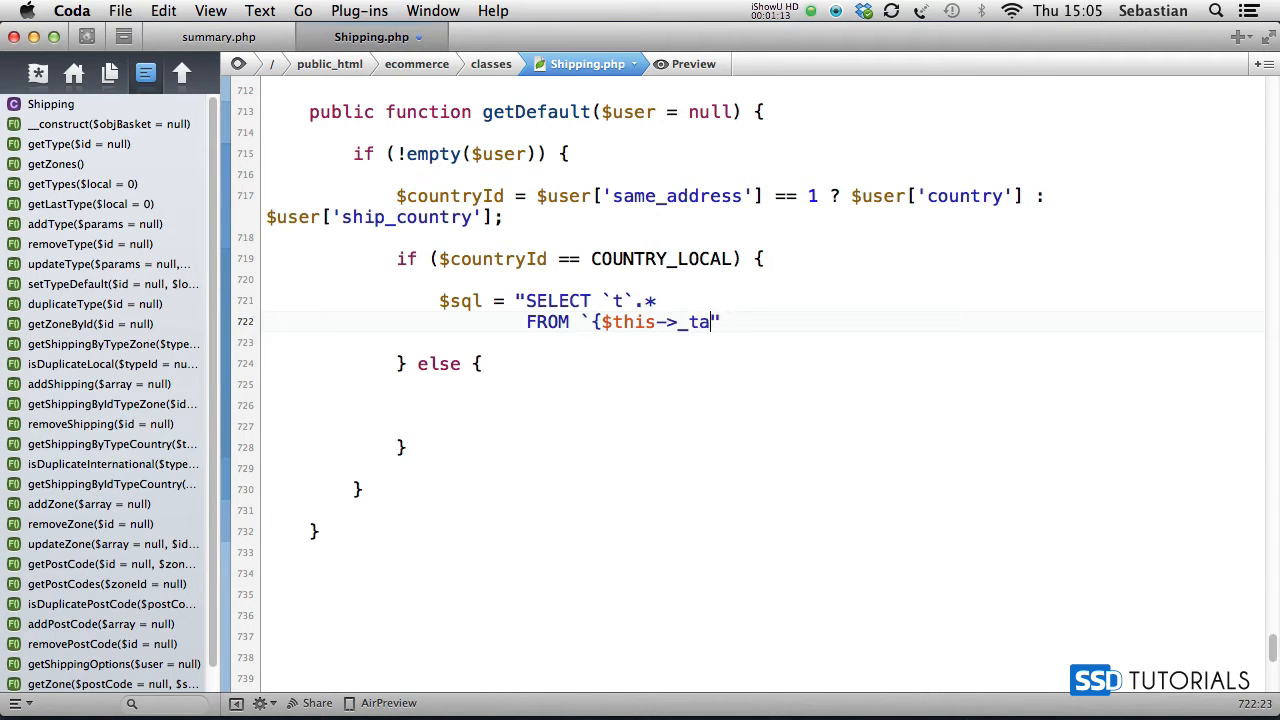
type("ble_2}` `t")
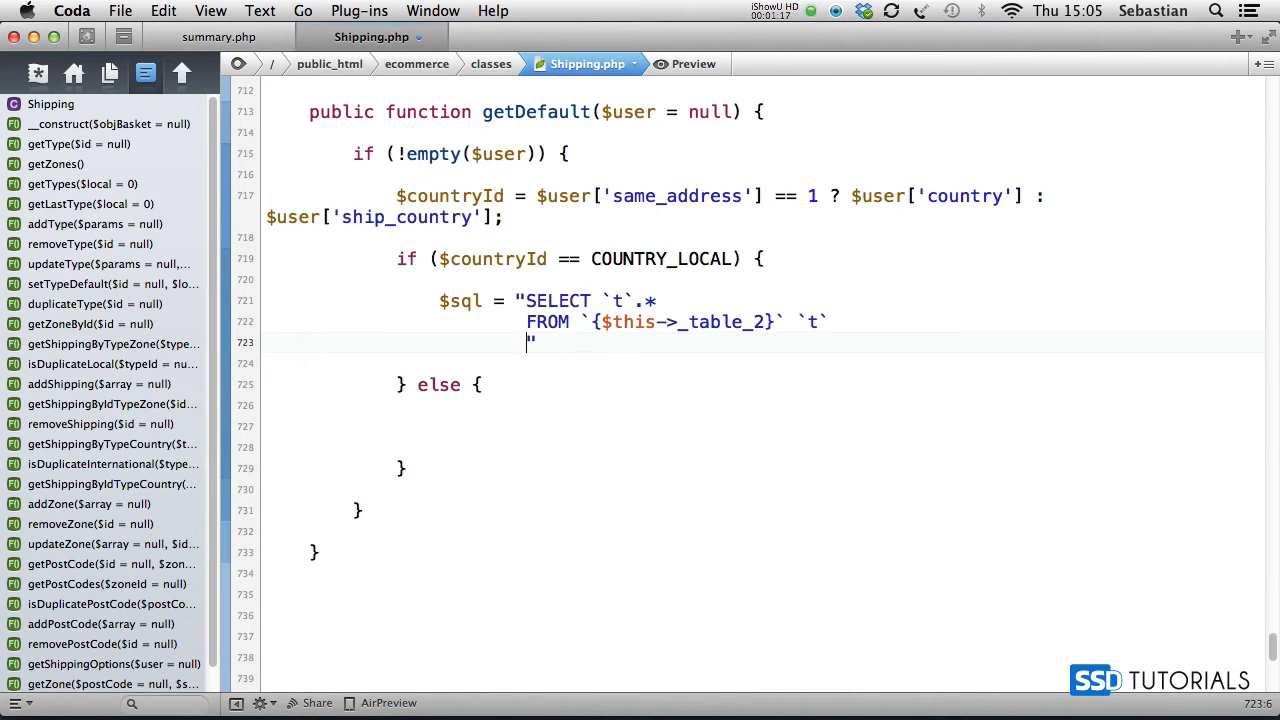
type("WHERE `t`.`")
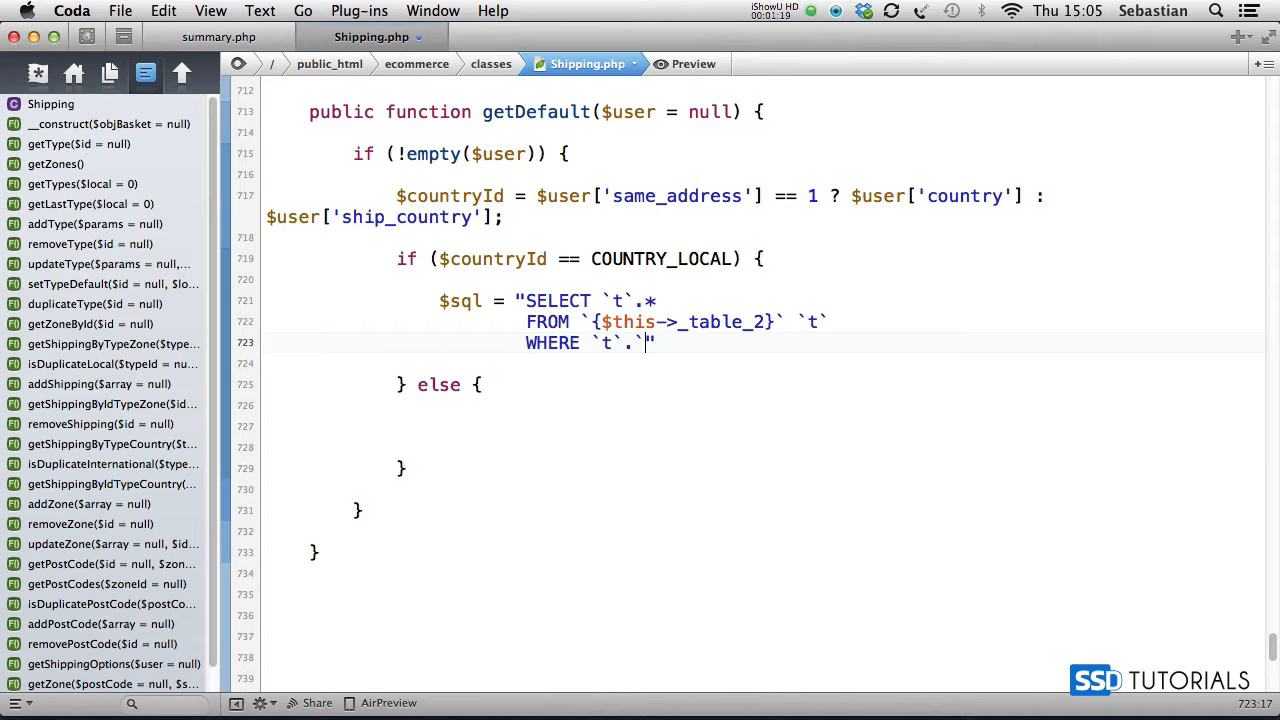
type("local` = 1")
type("AND `\"")
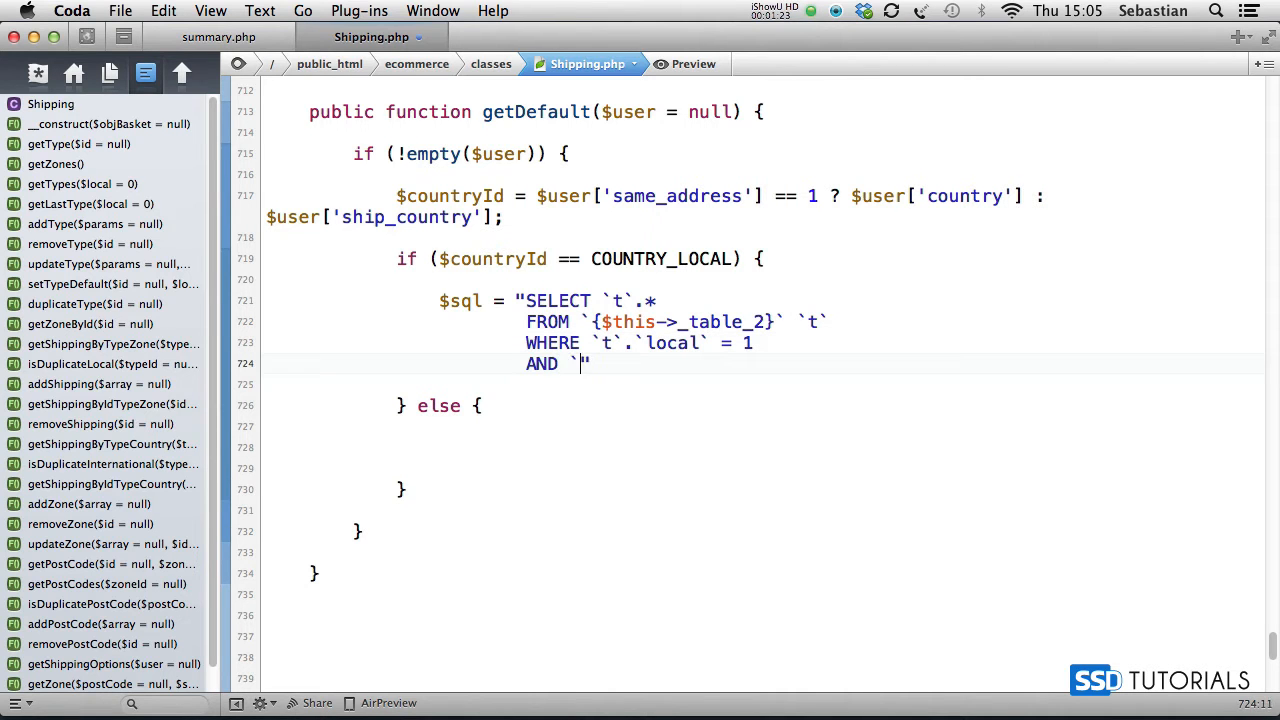
Add AND conditions `t`.`active` = 1 and `t`.`default` = 1 to the query
type("`t`.`active` = 1")
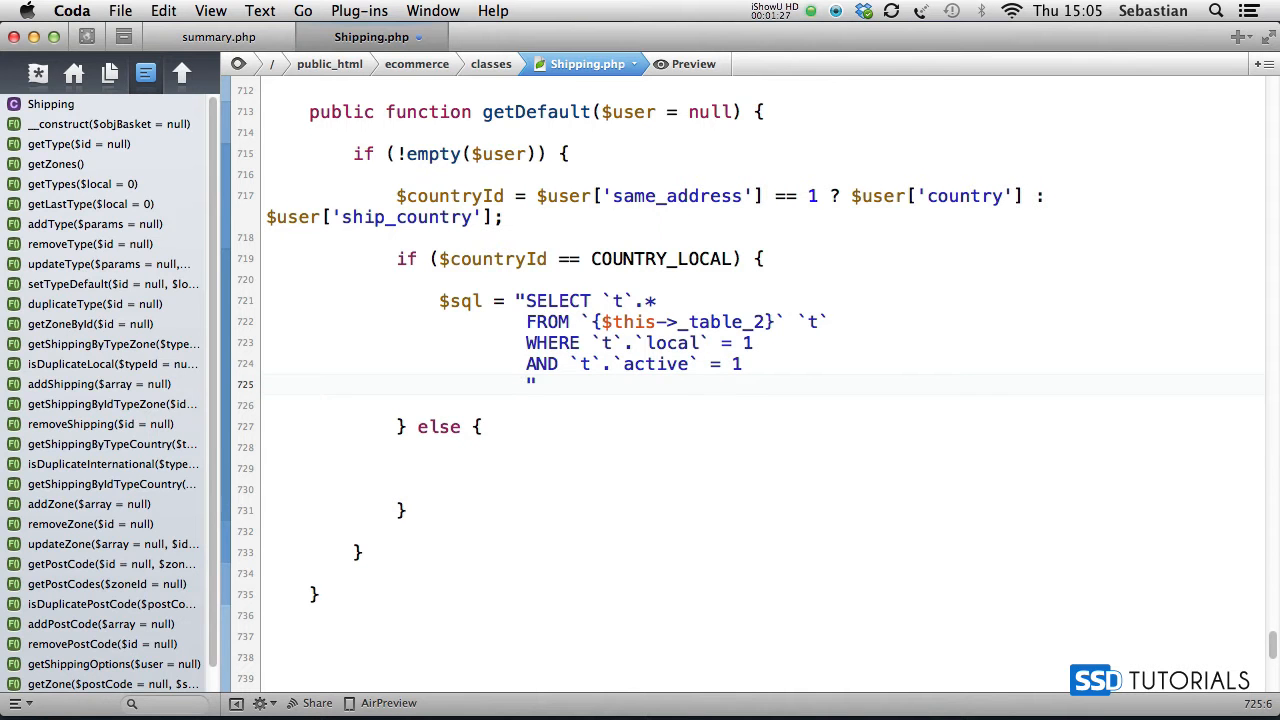
type("AND `t`.`def")
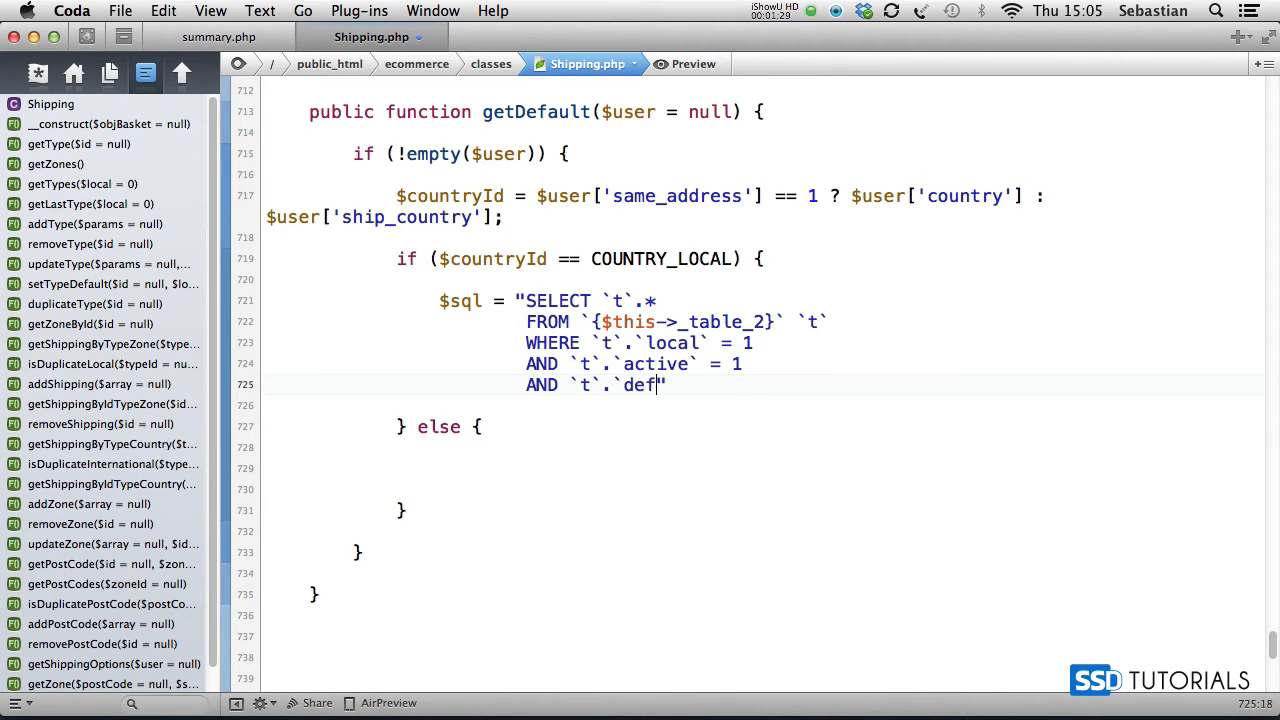
type("ault` = 1")
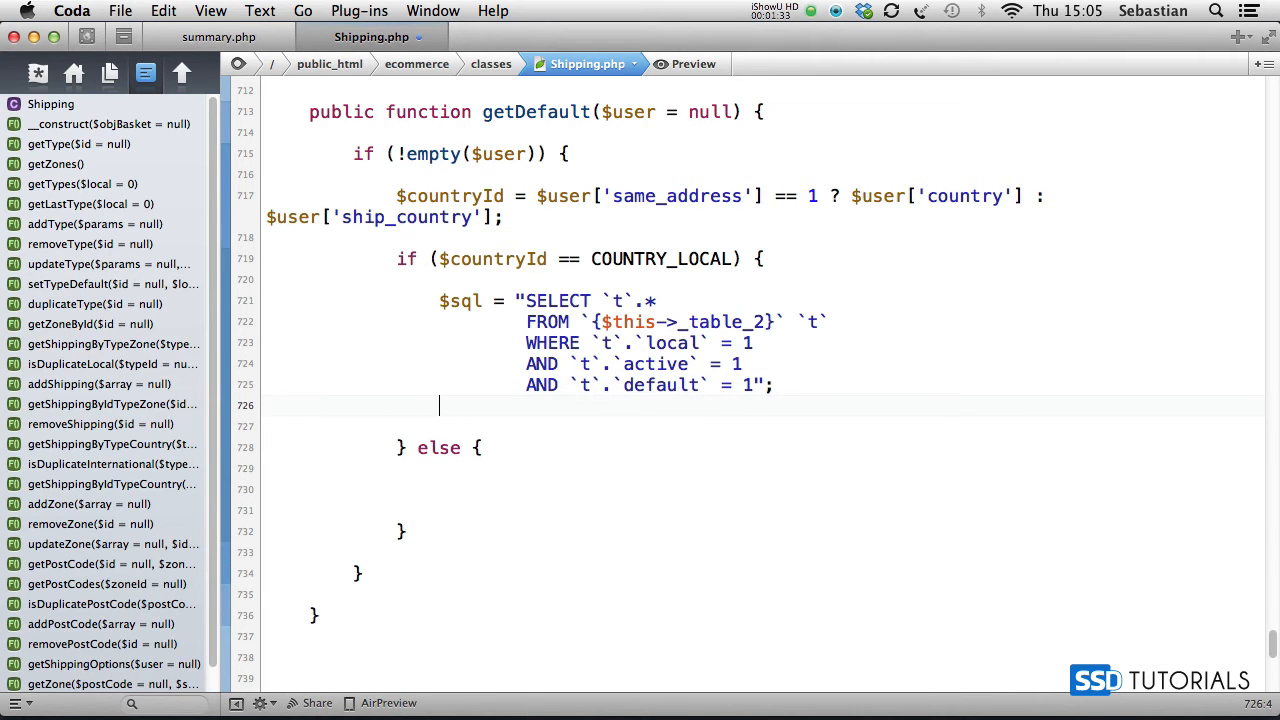
Return $this->db->fetchOne($sql) in the local branch and move into the empty else branch
type("return $this->")
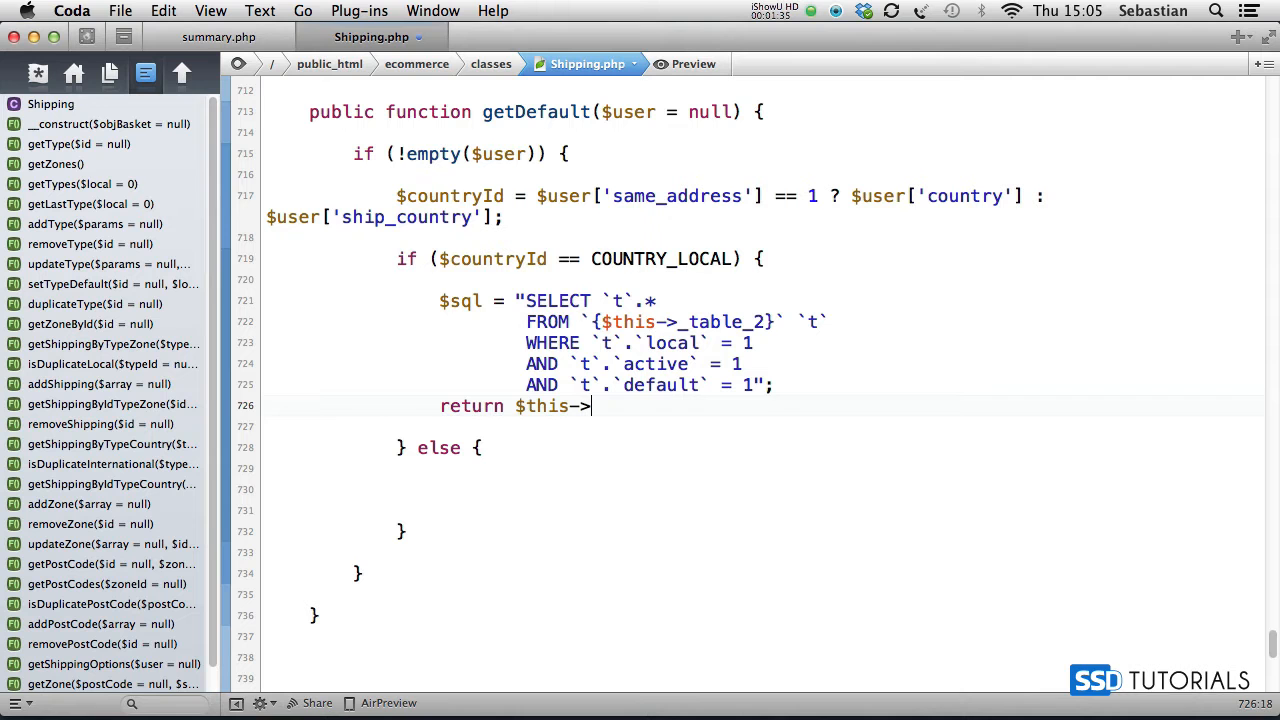
type("db->fetchOne")
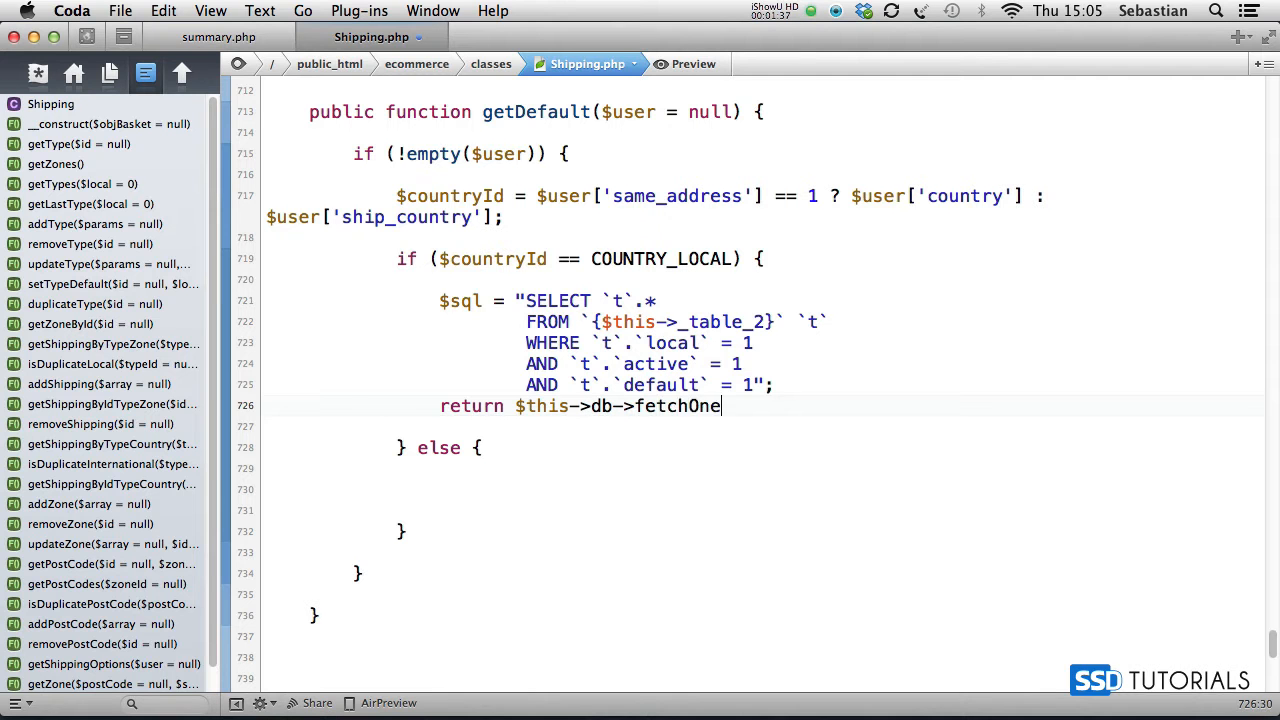
type("($sql);")
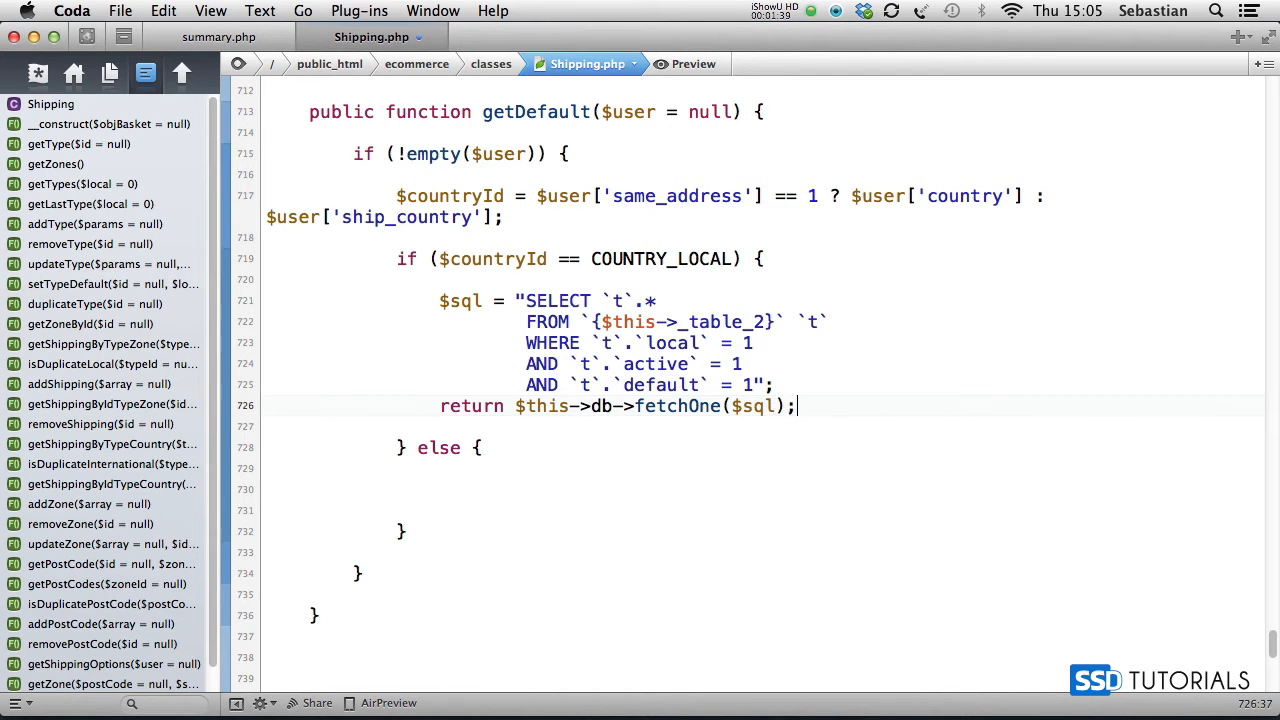
key("Return")
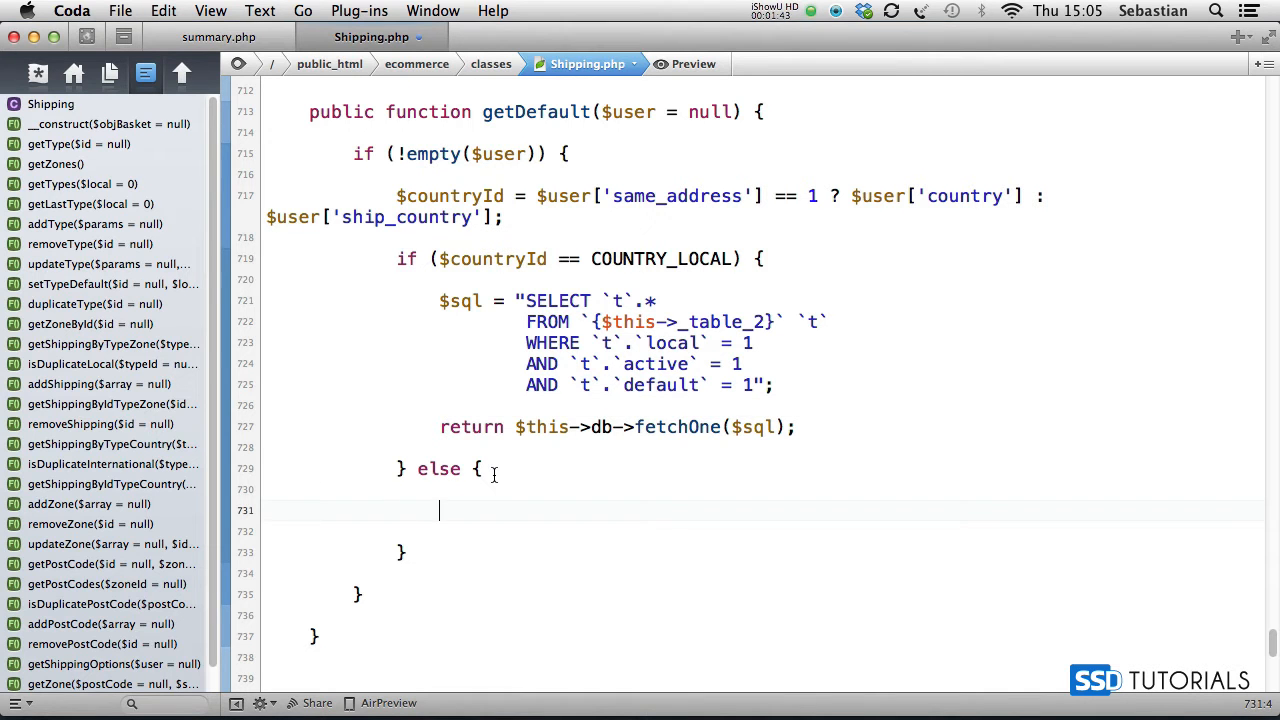
left_click(800, 428)
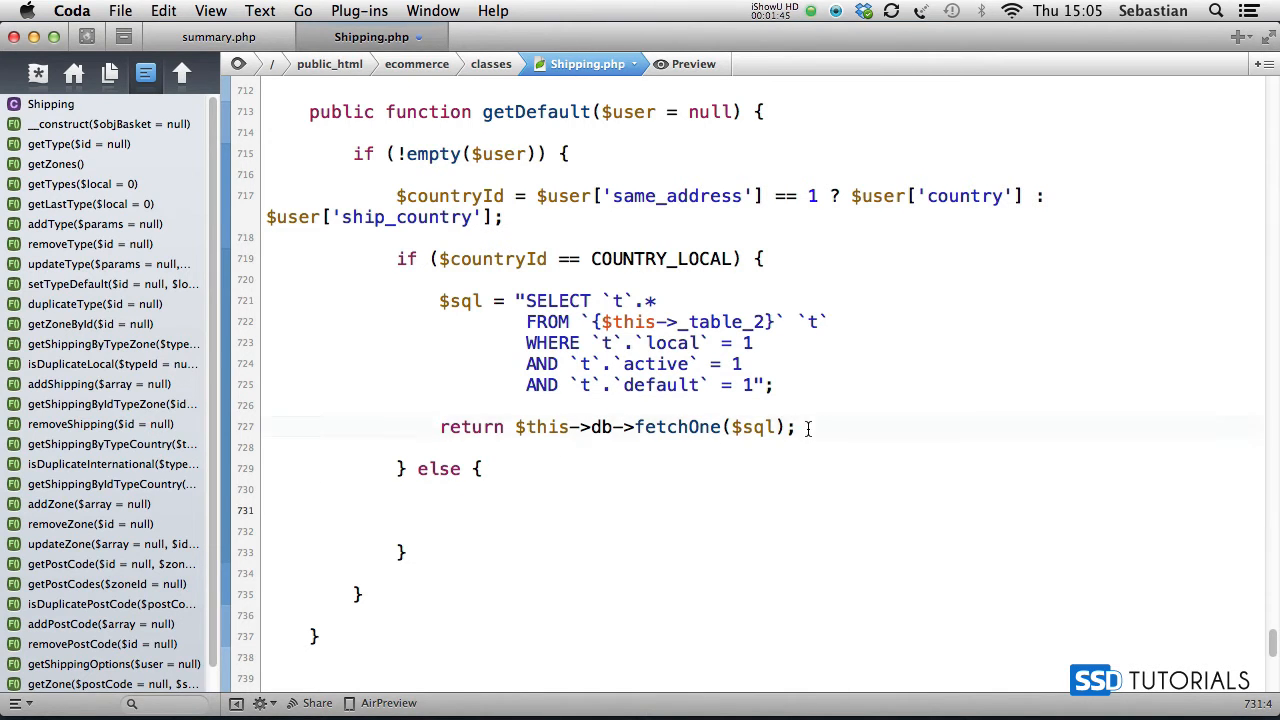
left_click(460, 510)
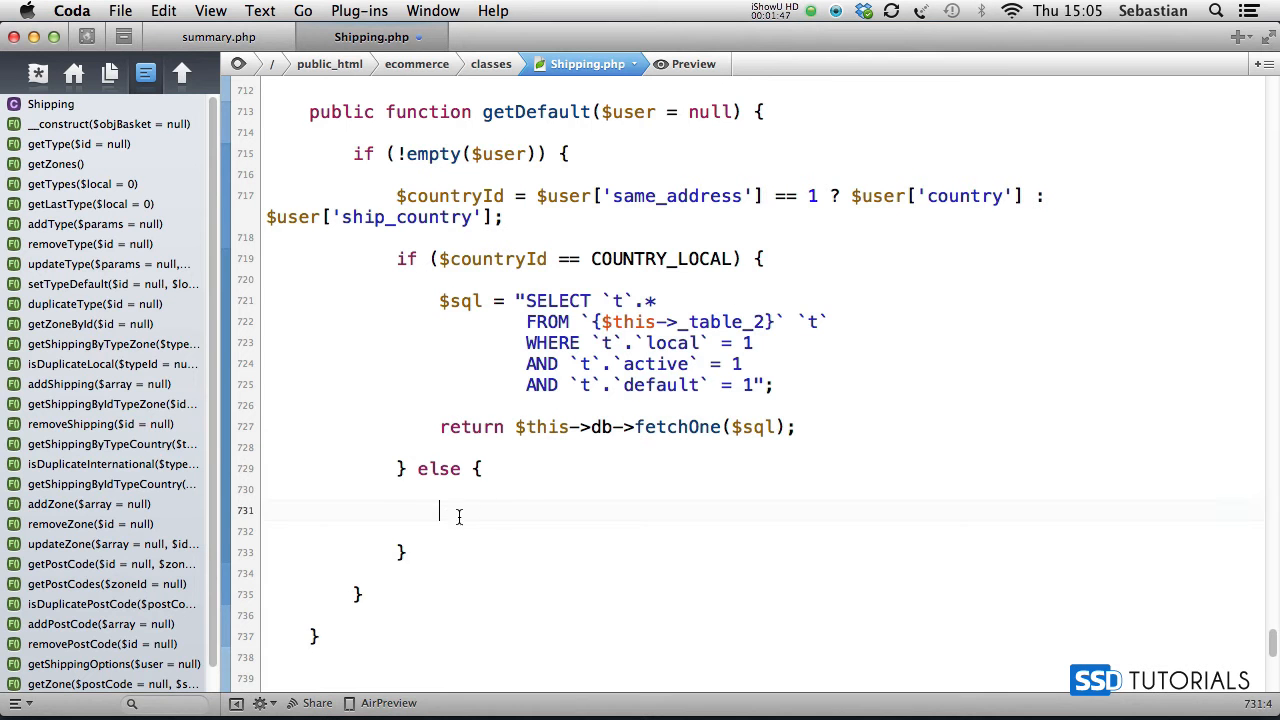